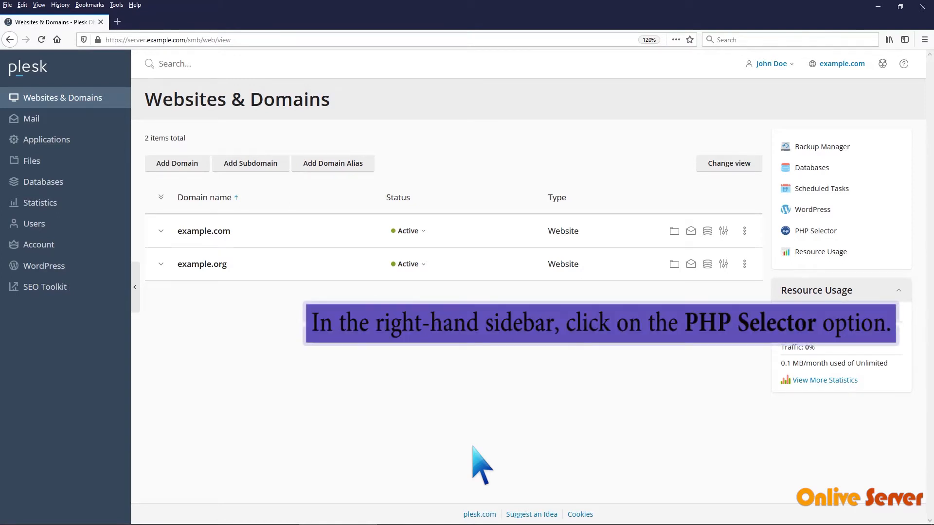
- Open PHP Selector from the Websites & Domains sidebar, showing PHP 7.4 extensions
left_click(804, 233)
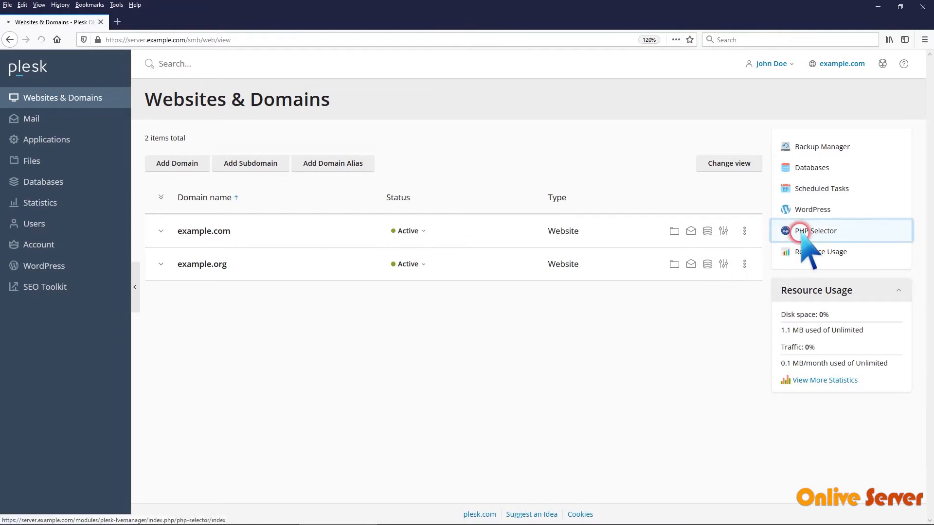
left_click(811, 231)
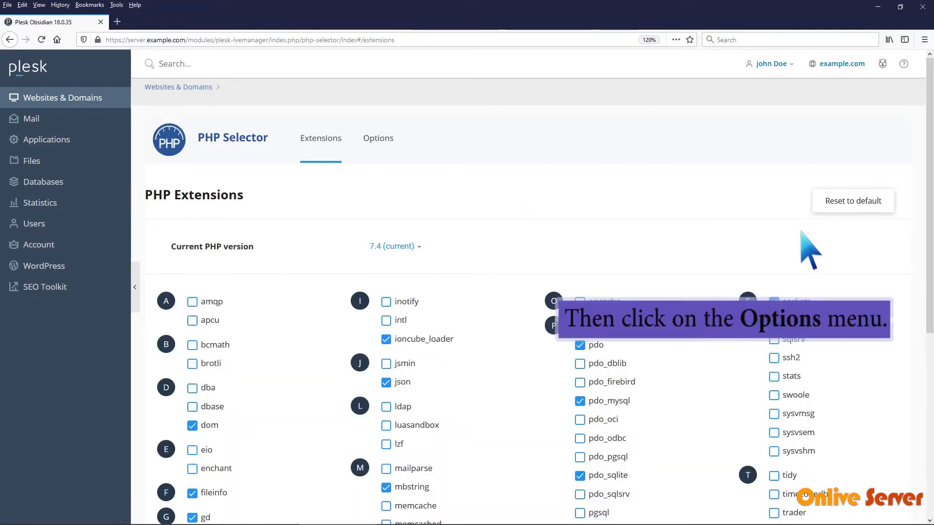
mouse_move(411, 165)
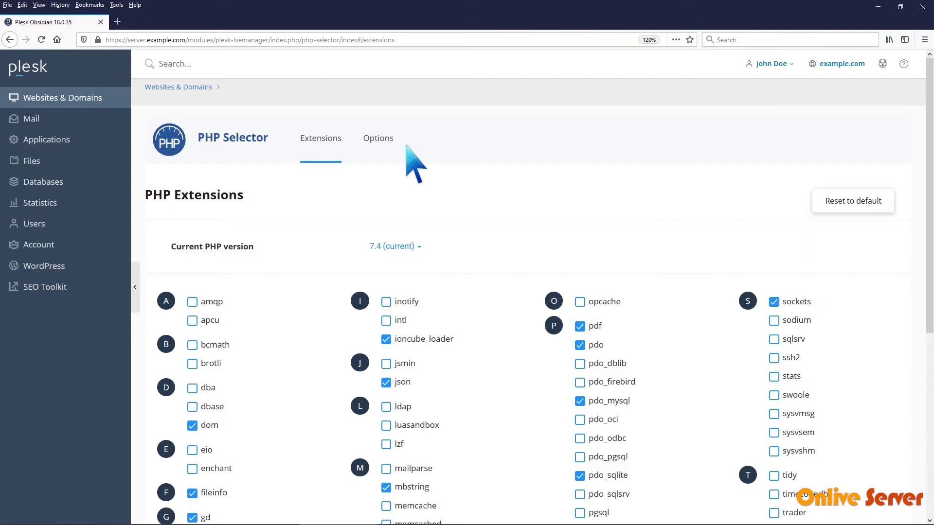
- In PHP Options, enable allow_url_fopen for PHP 7.4 and get the Success confirmation
left_click(378, 138)
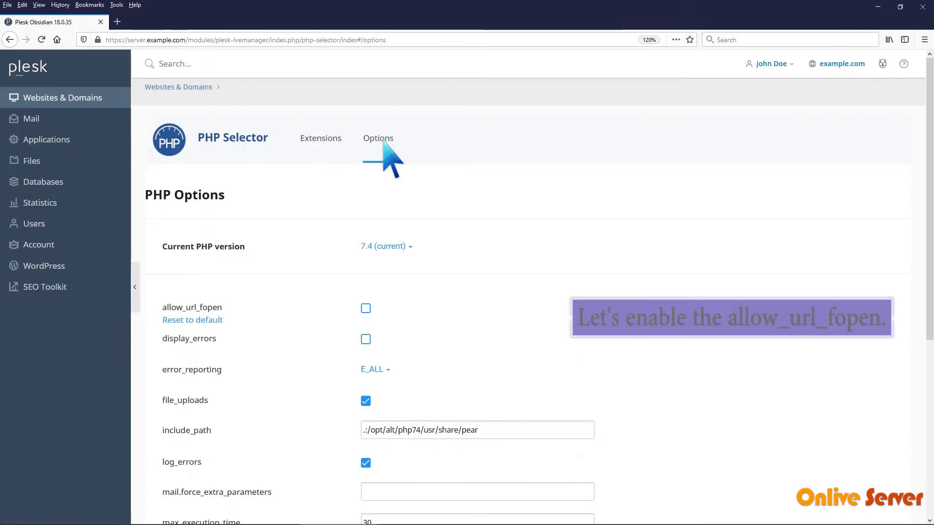
left_click(366, 308)
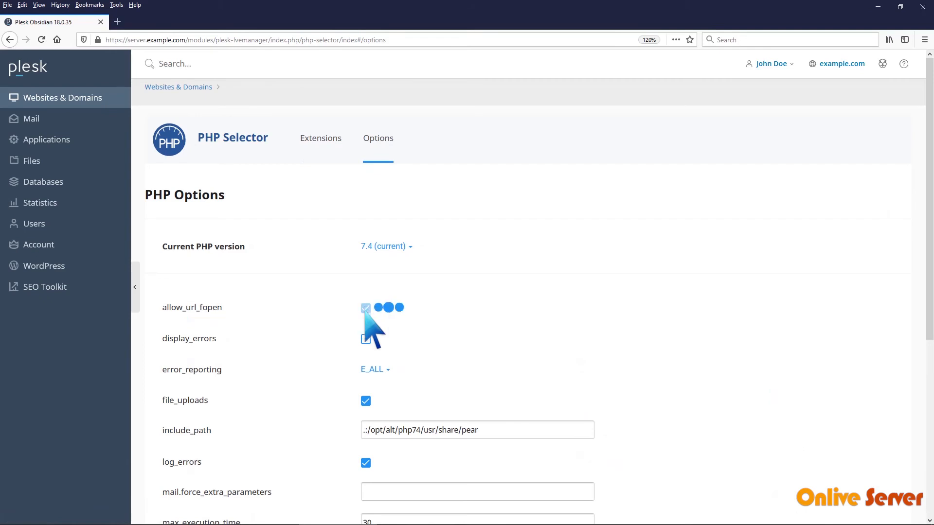
left_click(366, 308)
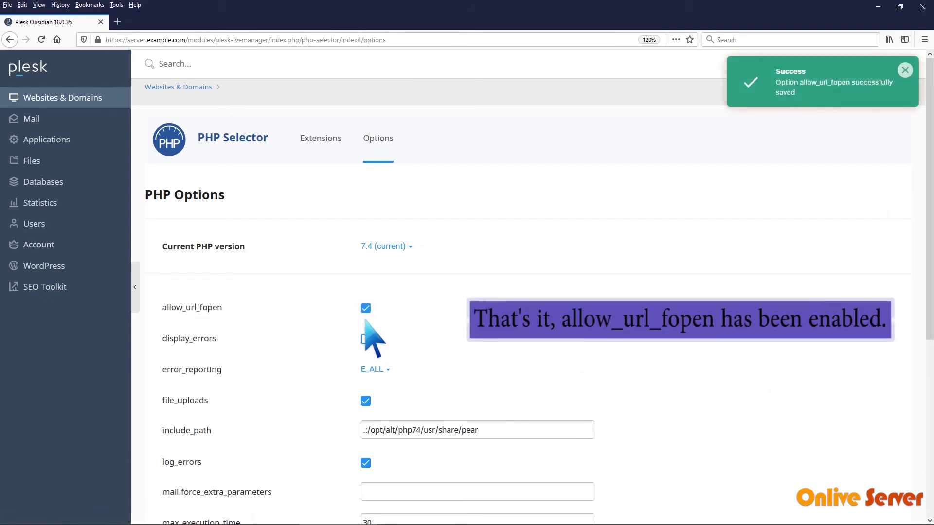